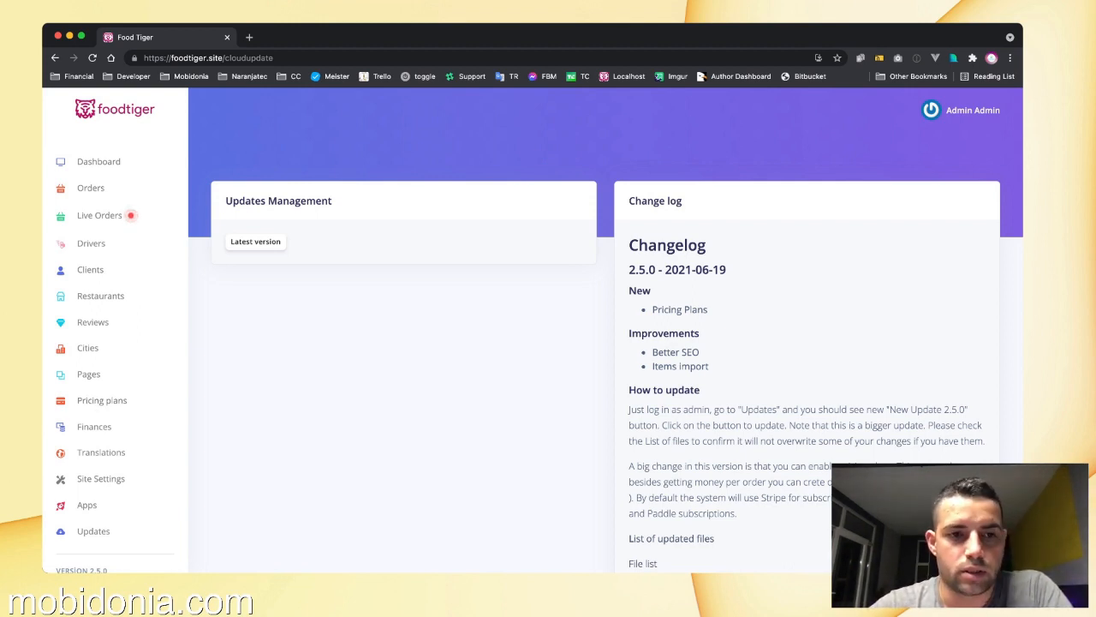
# Open the pricing plans list: Free, Starter at 99 and Pro at 120, all monthly.
pyautogui.click(102, 400)
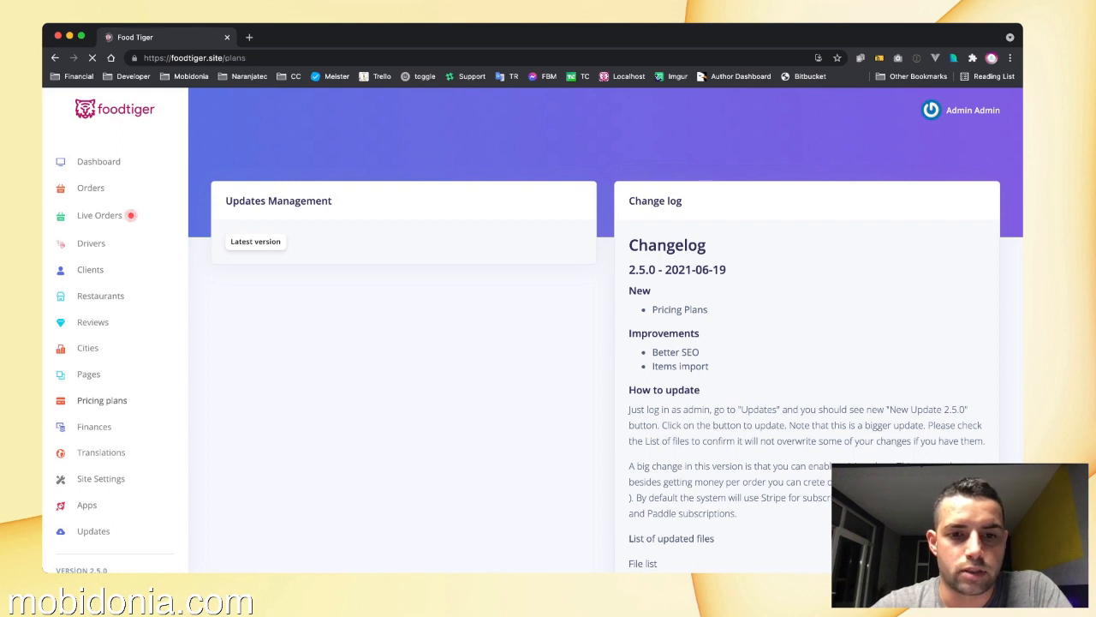
pyautogui.click(101, 400)
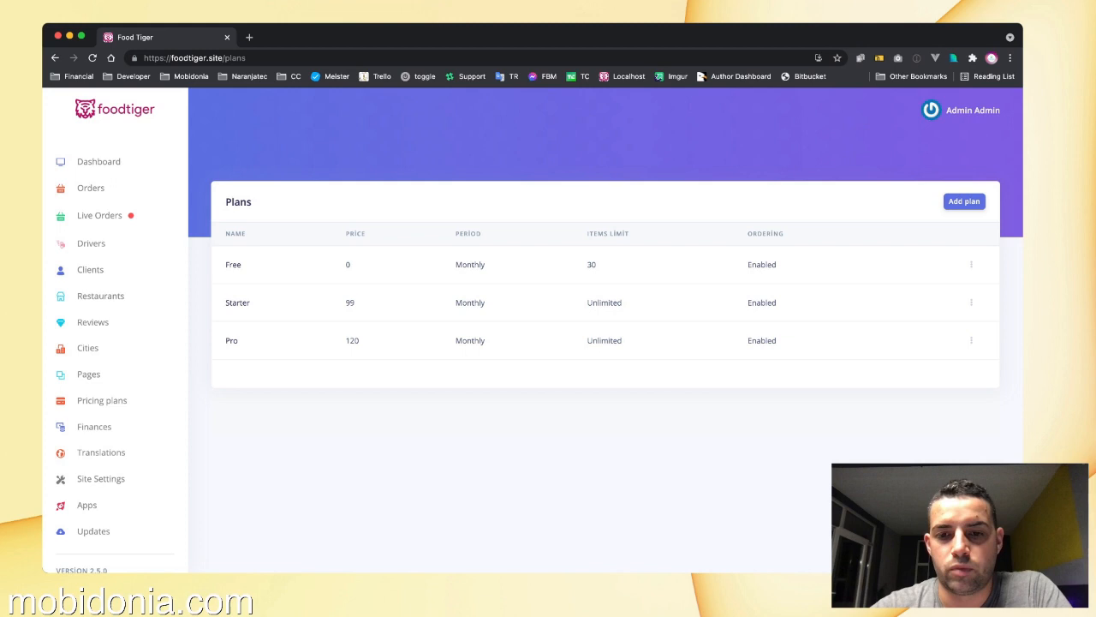
# Start a new pricing plan and review the blank Plans Management form down to Save.
pyautogui.click(963, 200)
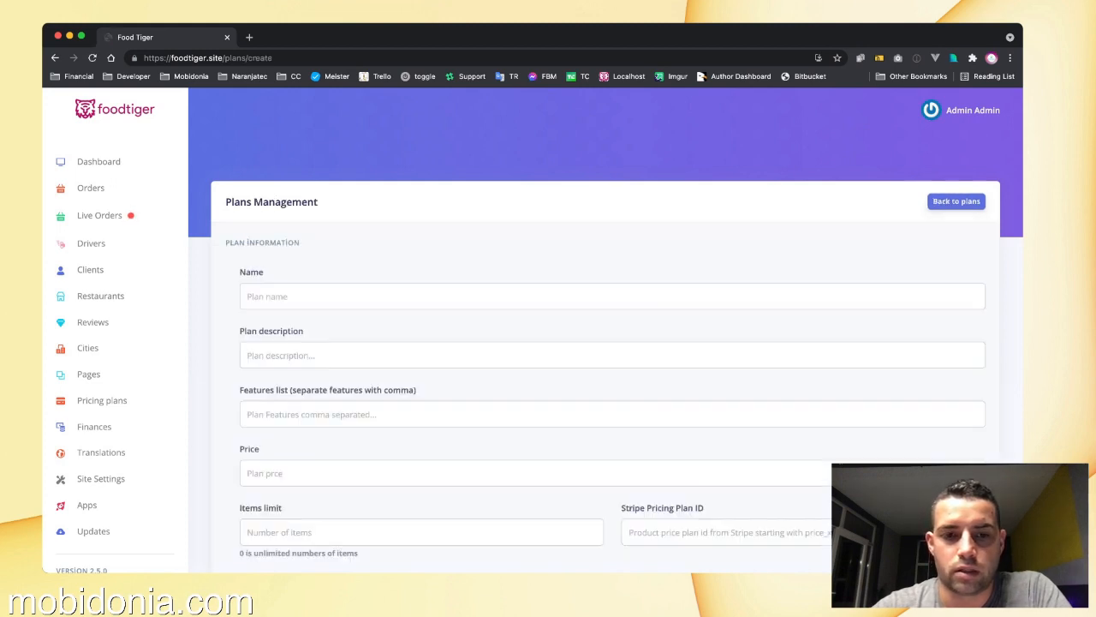
pyautogui.scroll(-3)
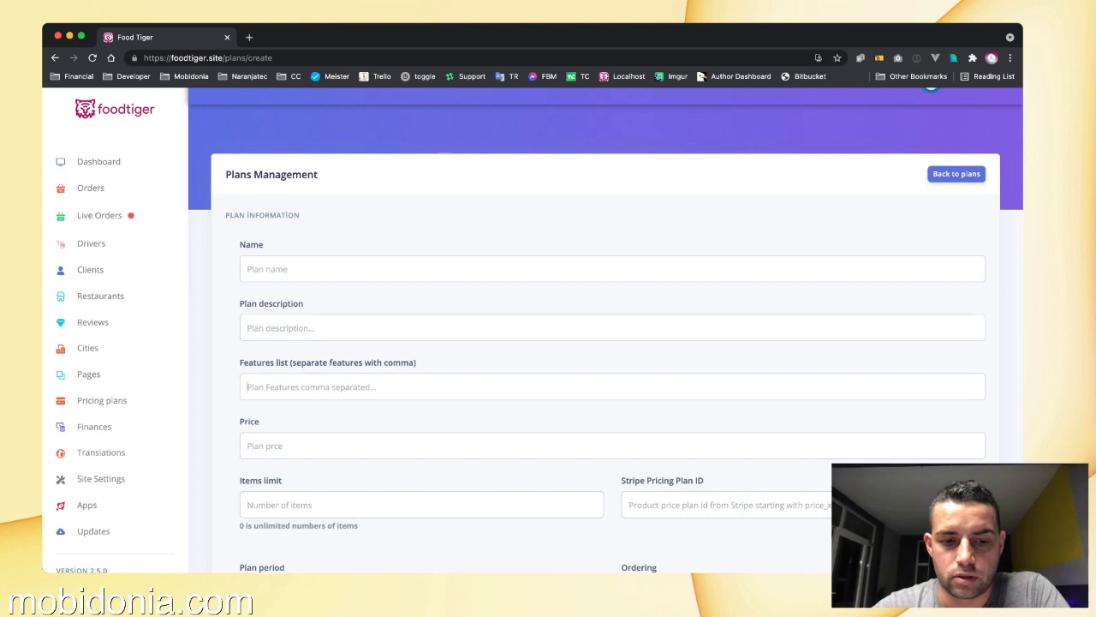
pyautogui.scroll(-3)
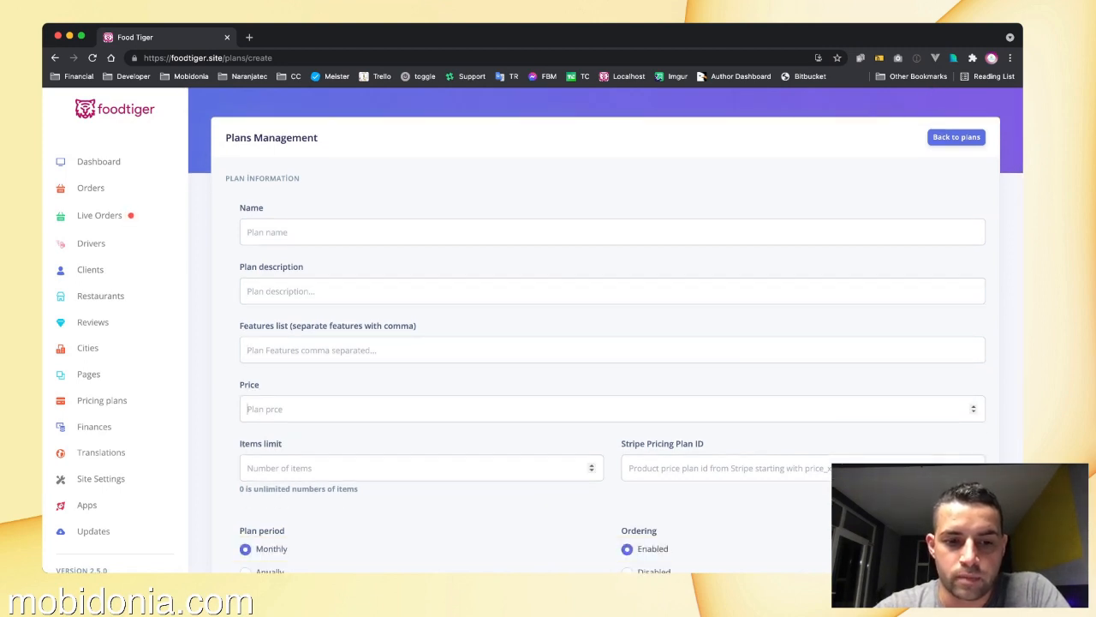
pyautogui.scroll(-3)
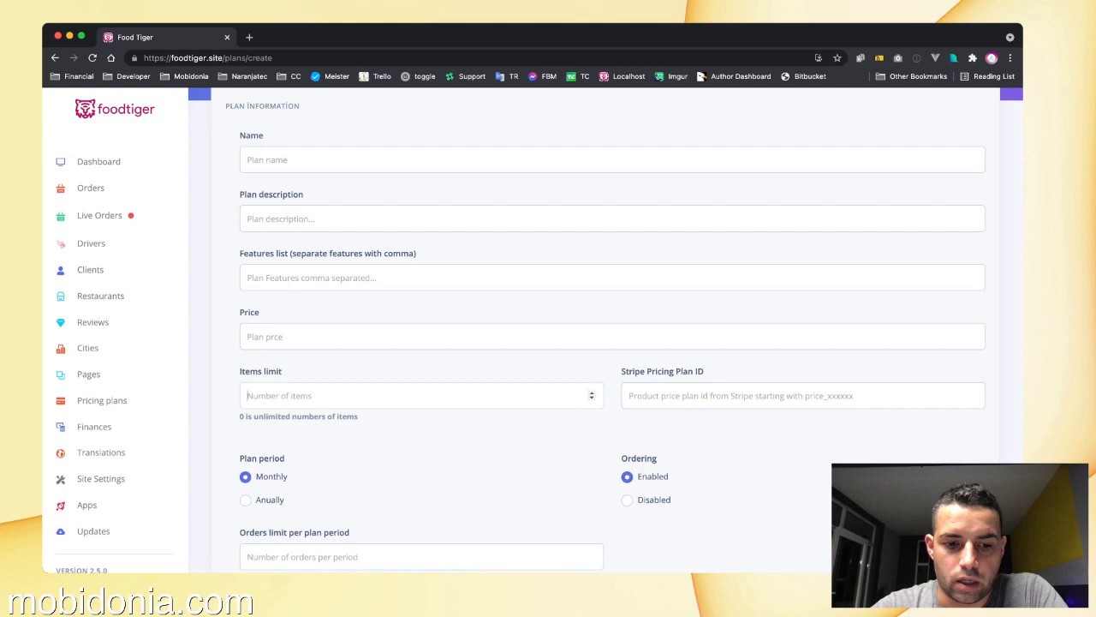
pyautogui.scroll(-3)
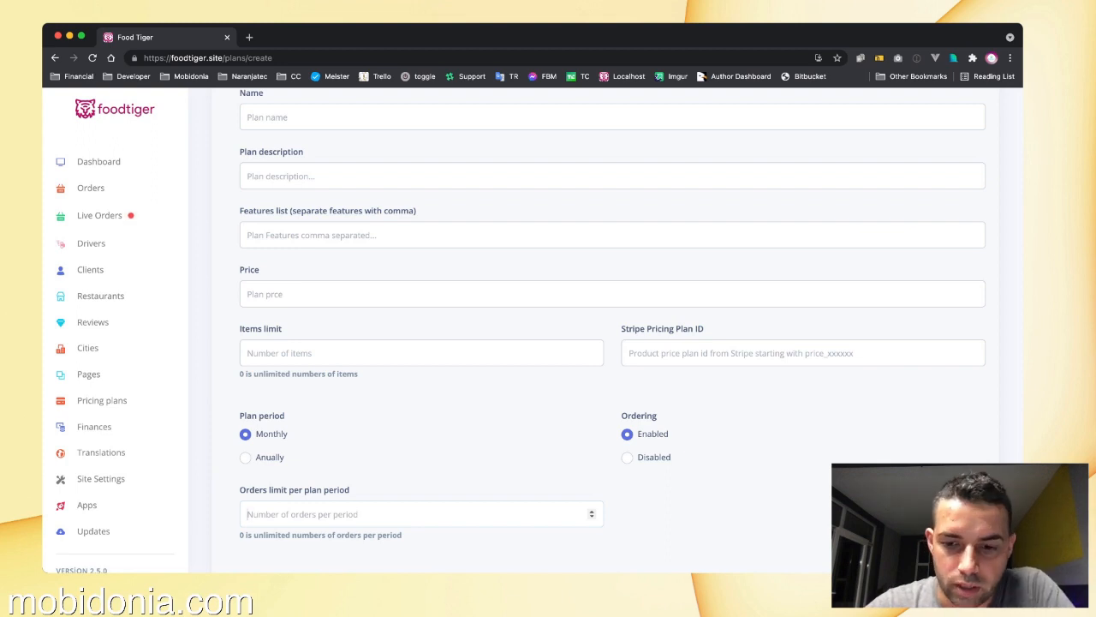
pyautogui.scroll(-3)
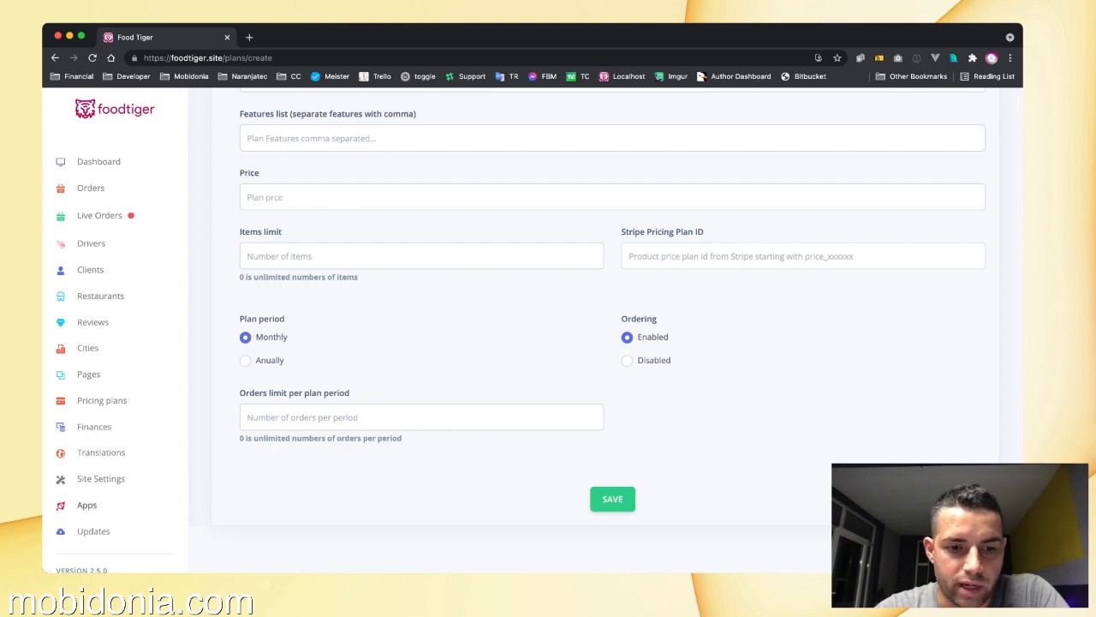
# Browse the payment and subscription app cards, then go to Site Settings.
pyautogui.click(87, 504)
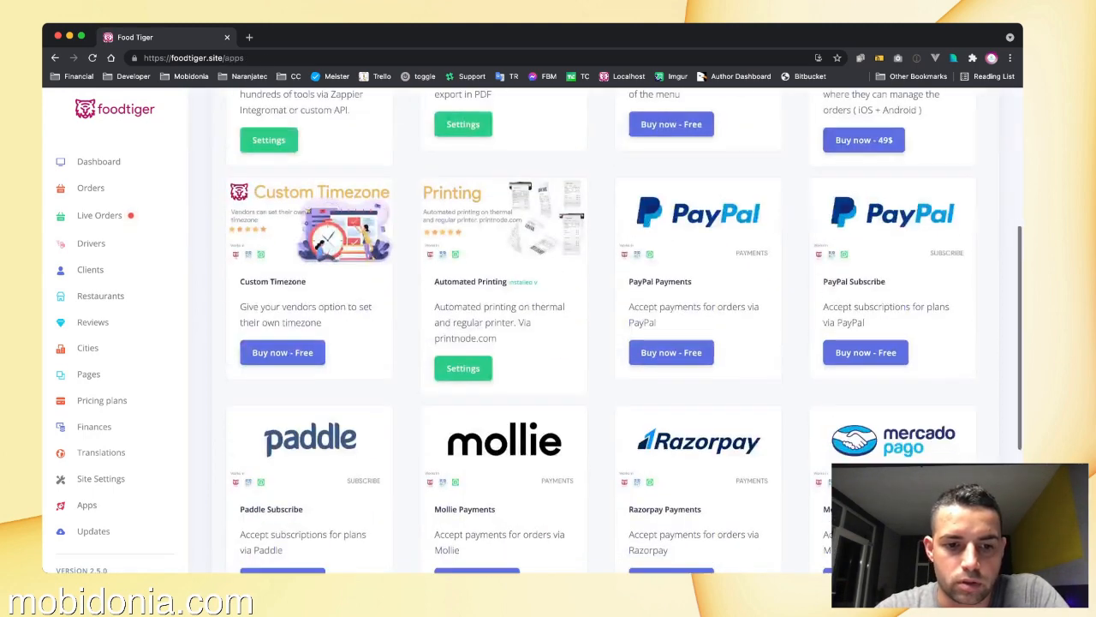
pyautogui.scroll(-3)
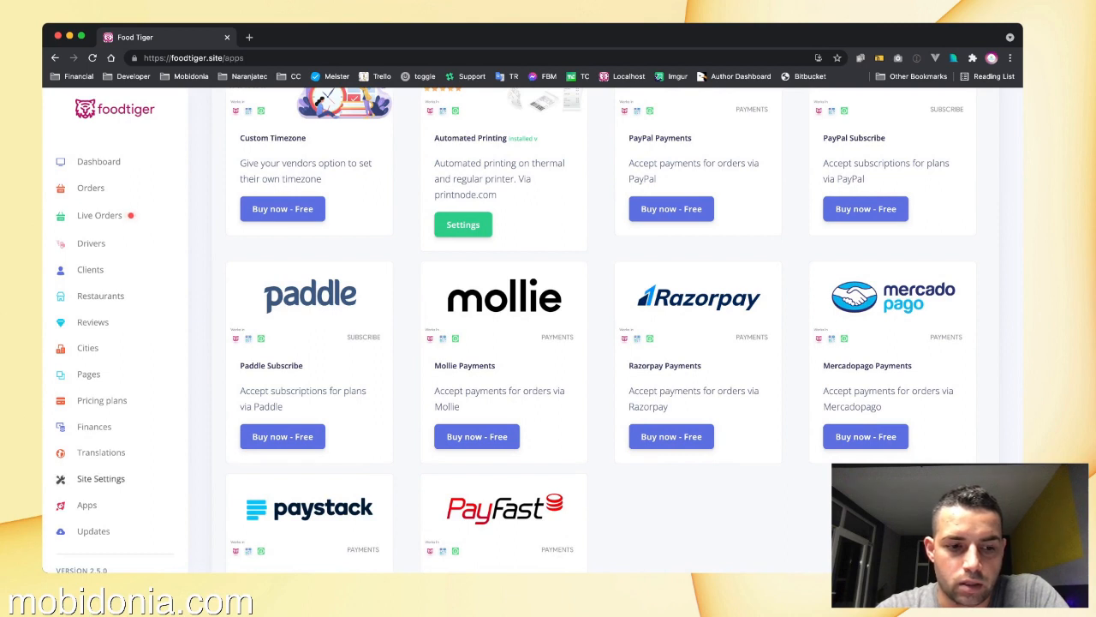
pyautogui.click(100, 478)
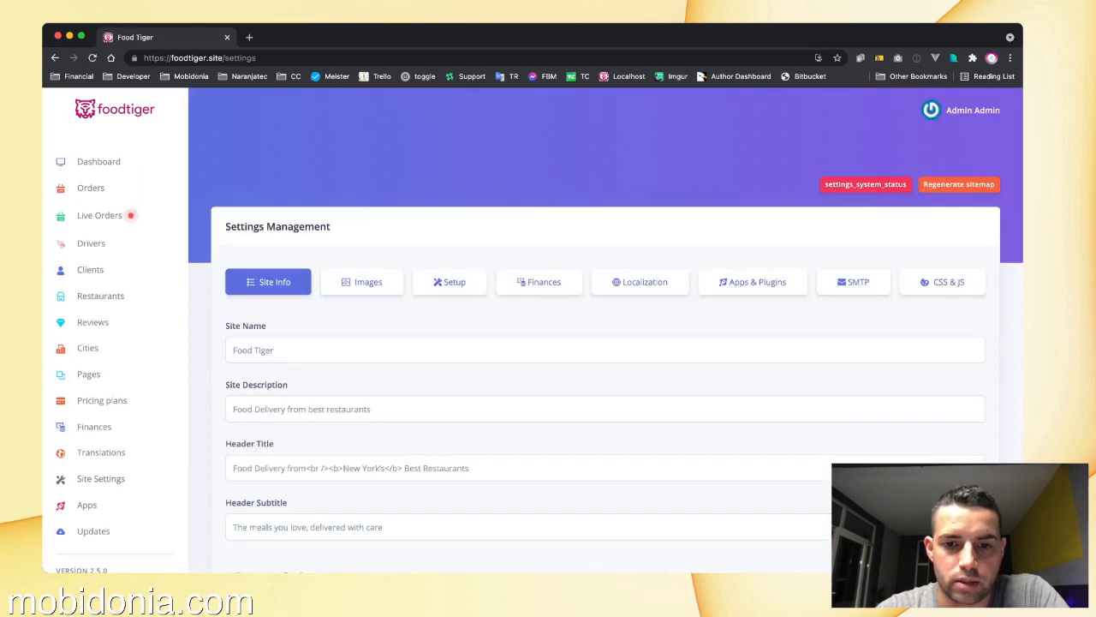
# Keep Stripe as the subscription tool in Finances, then go to the restaurants list.
pyautogui.click(539, 280)
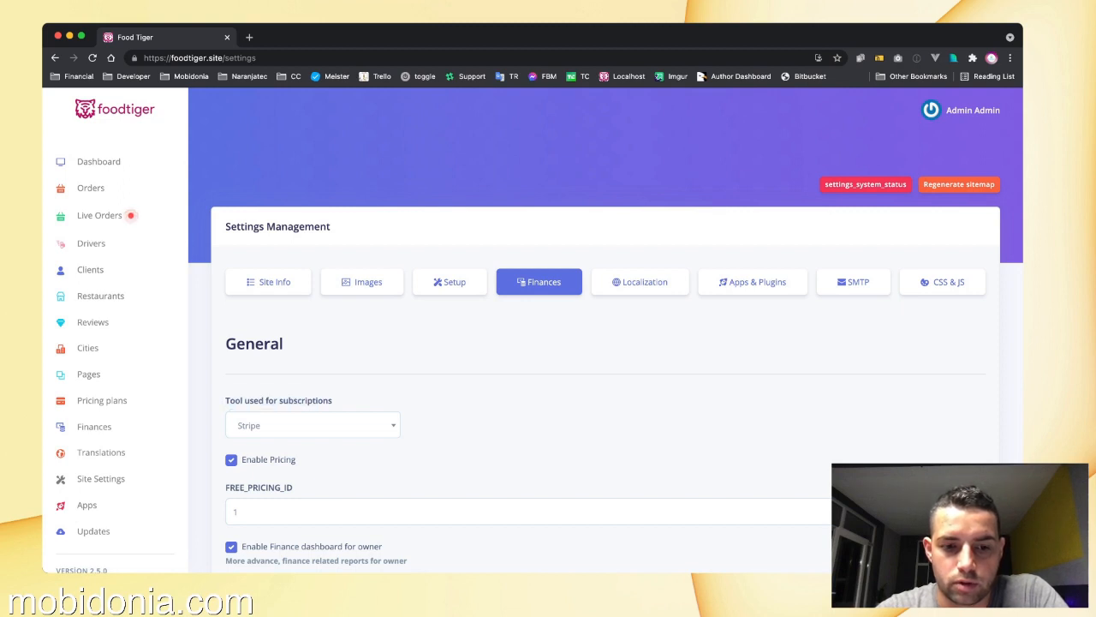
pyautogui.click(312, 424)
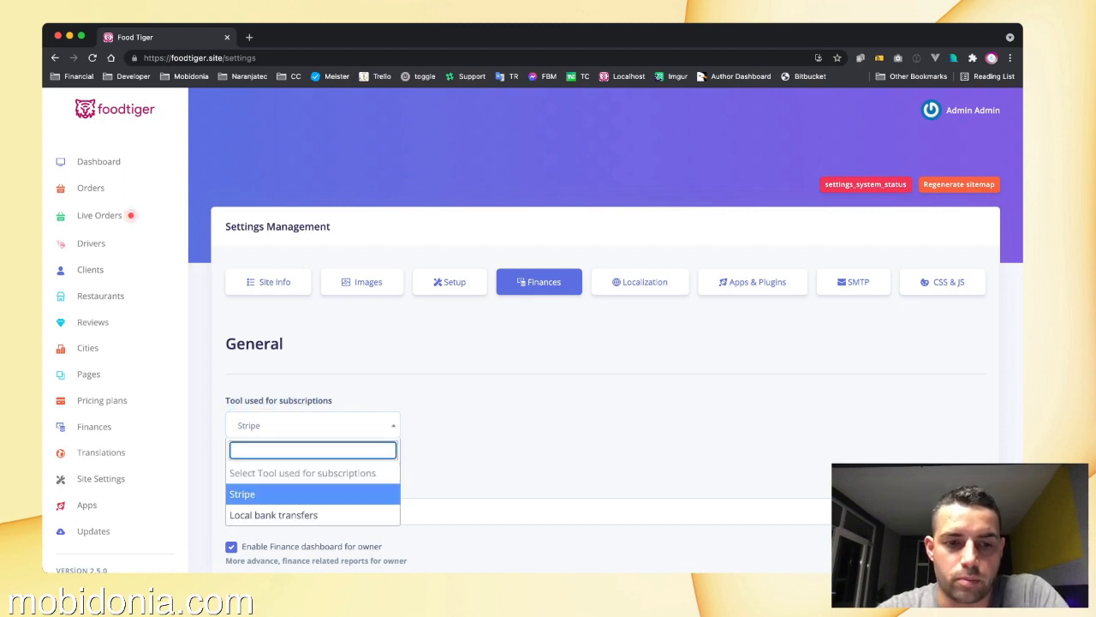
pyautogui.click(243, 494)
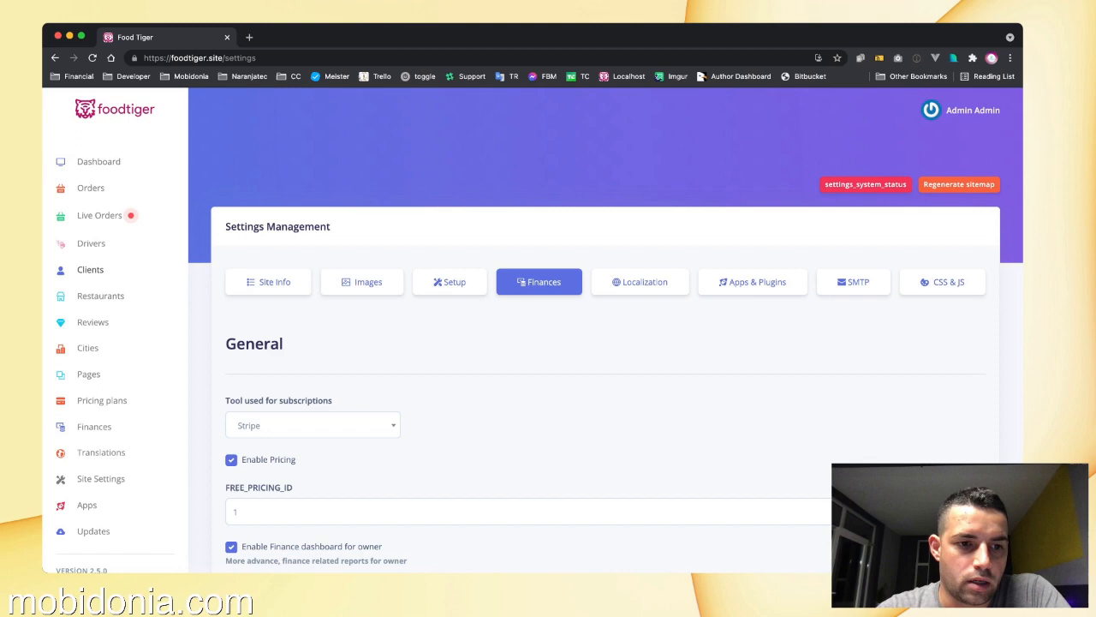
pyautogui.click(100, 296)
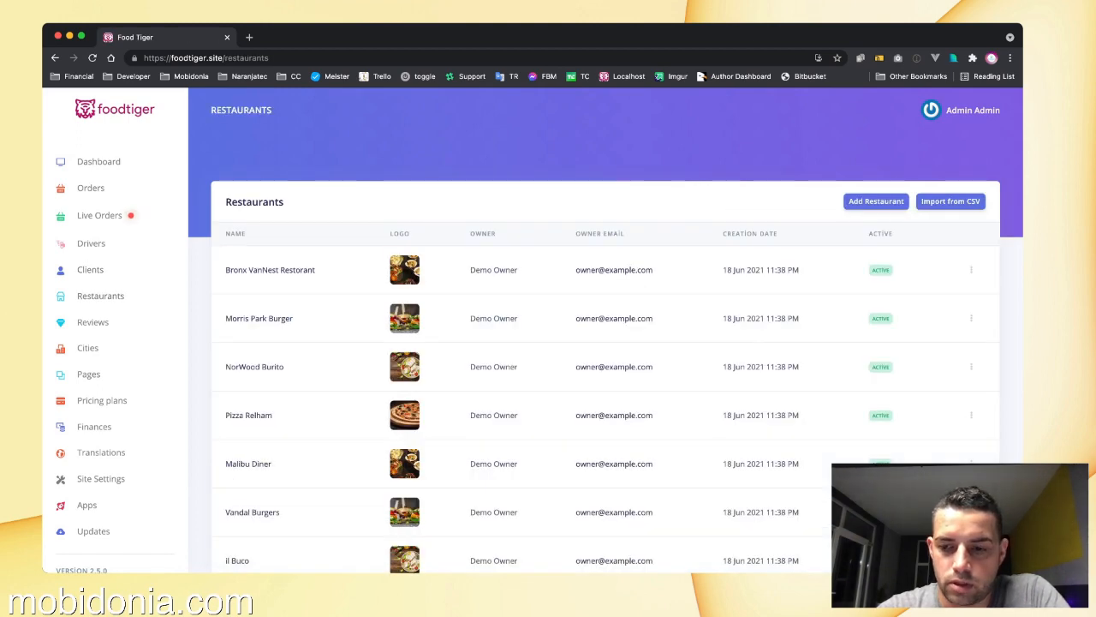
# Confirm Bronx VanNest Restorant stays on the Free plan, then view restaurants page two.
pyautogui.scroll(-3)
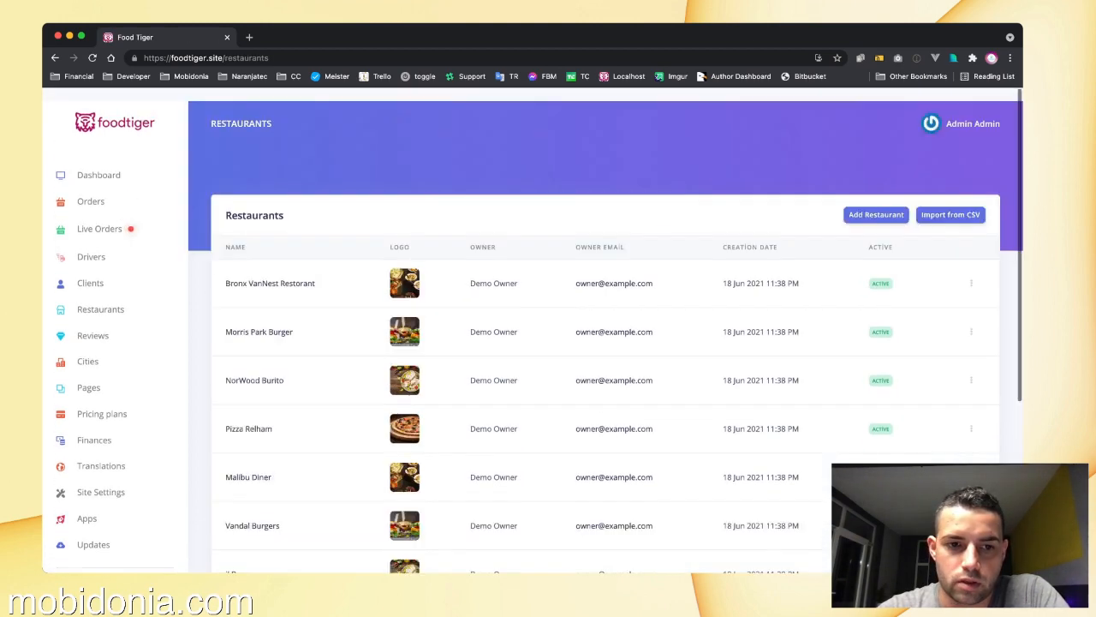
pyautogui.click(270, 283)
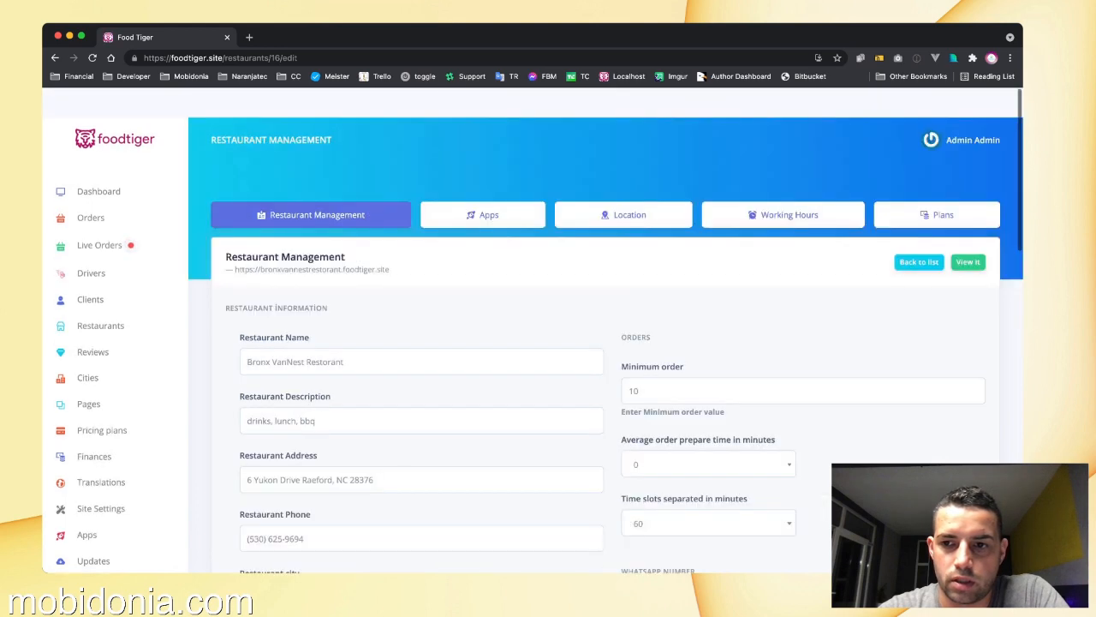
pyautogui.click(936, 214)
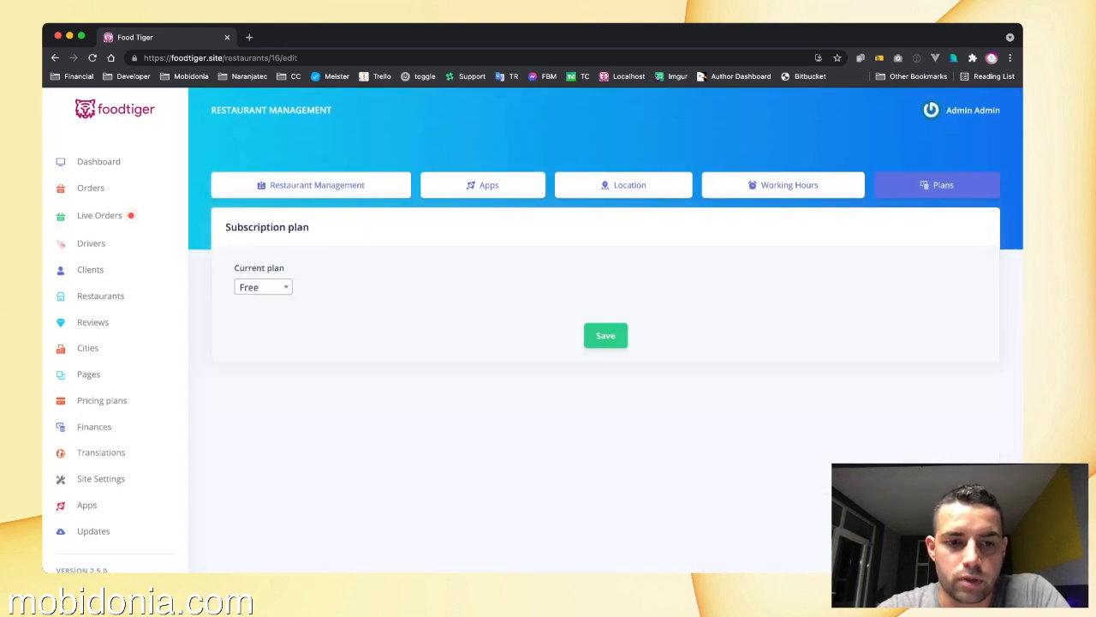
pyautogui.click(263, 286)
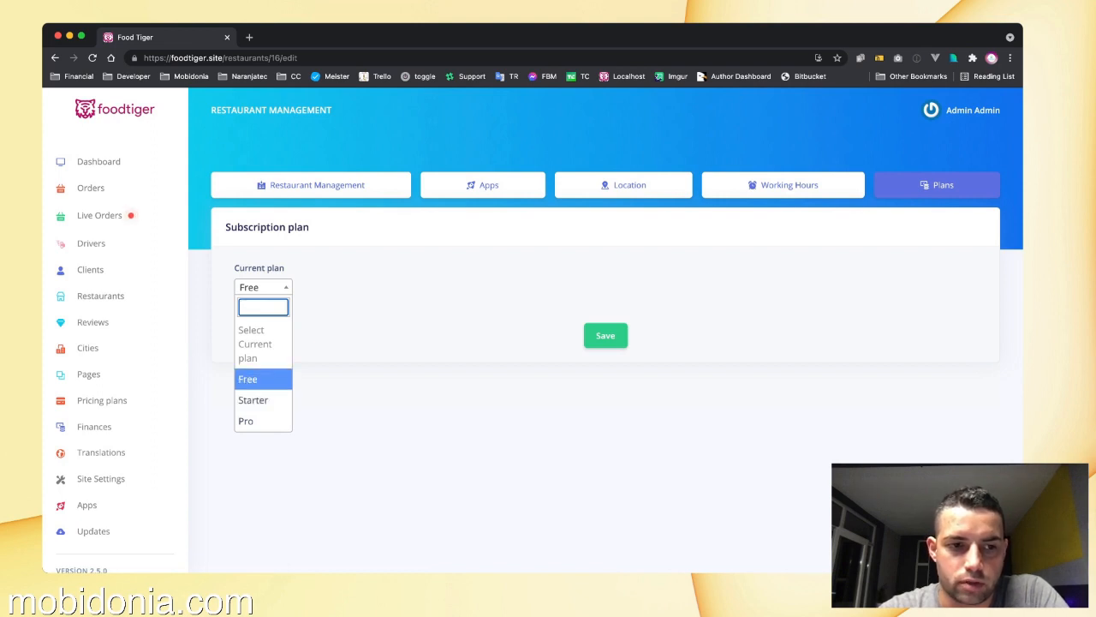
pyautogui.click(100, 295)
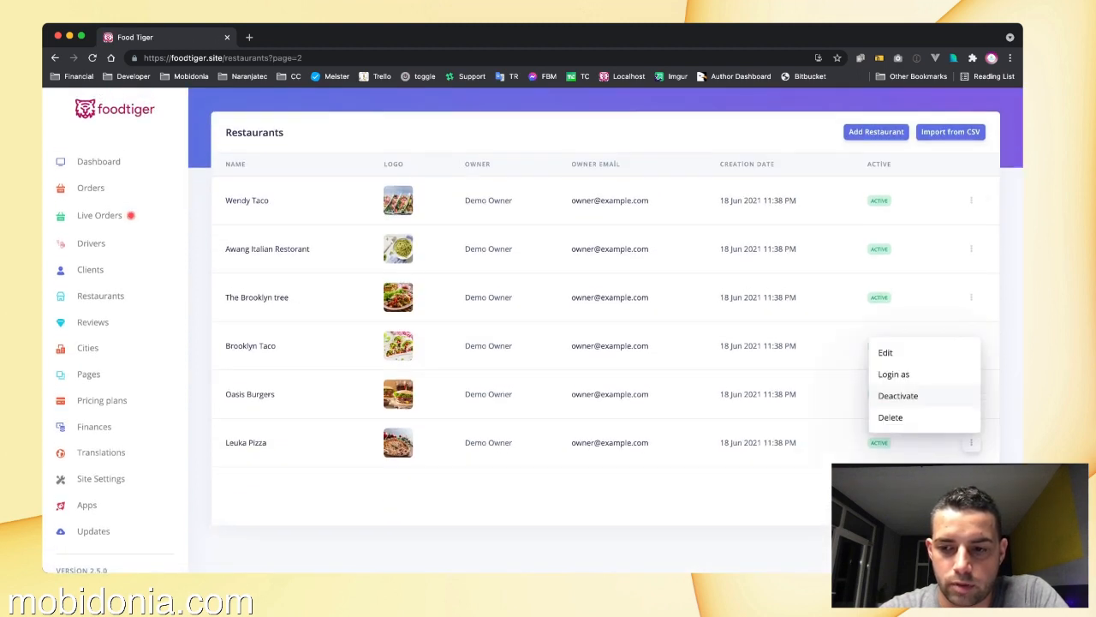
# Log in as Leuka Pizza's owner and view its Free plan: 65 orders, 4 items left.
pyautogui.click(893, 373)
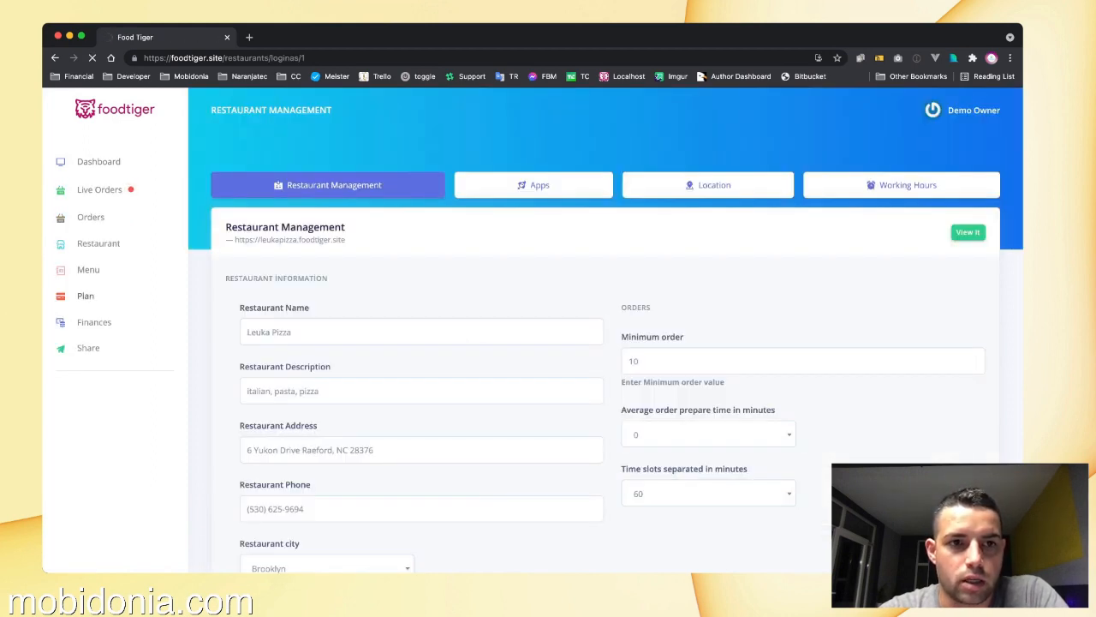
pyautogui.click(85, 295)
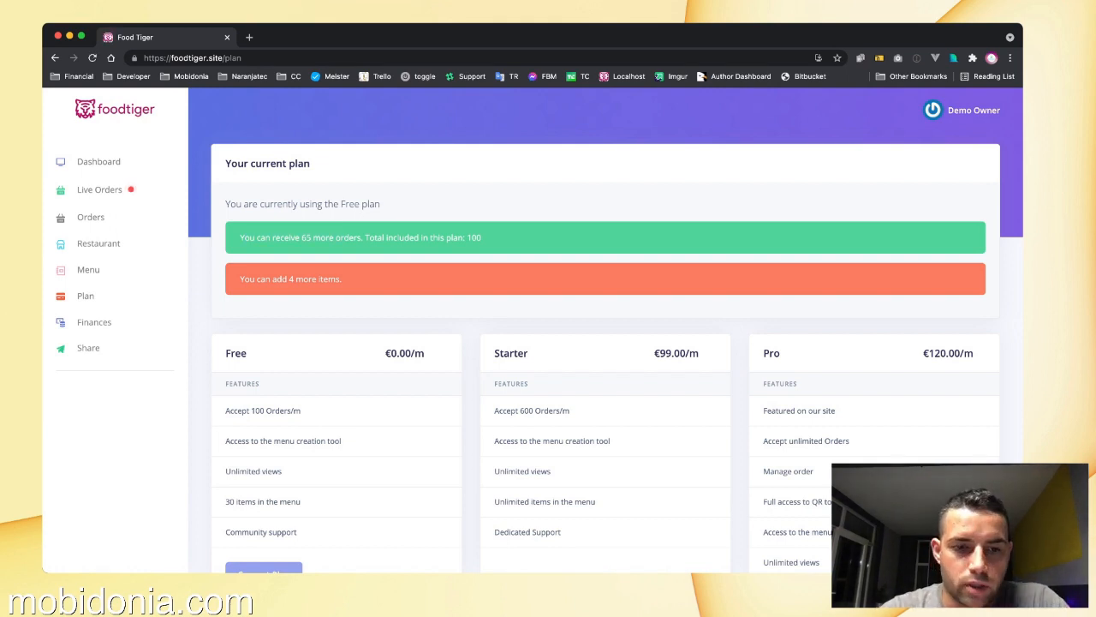
# Compare the Free, Starter and Pro plan cards, then open Leuka Pizza's restaurant details.
pyautogui.scroll(-3)
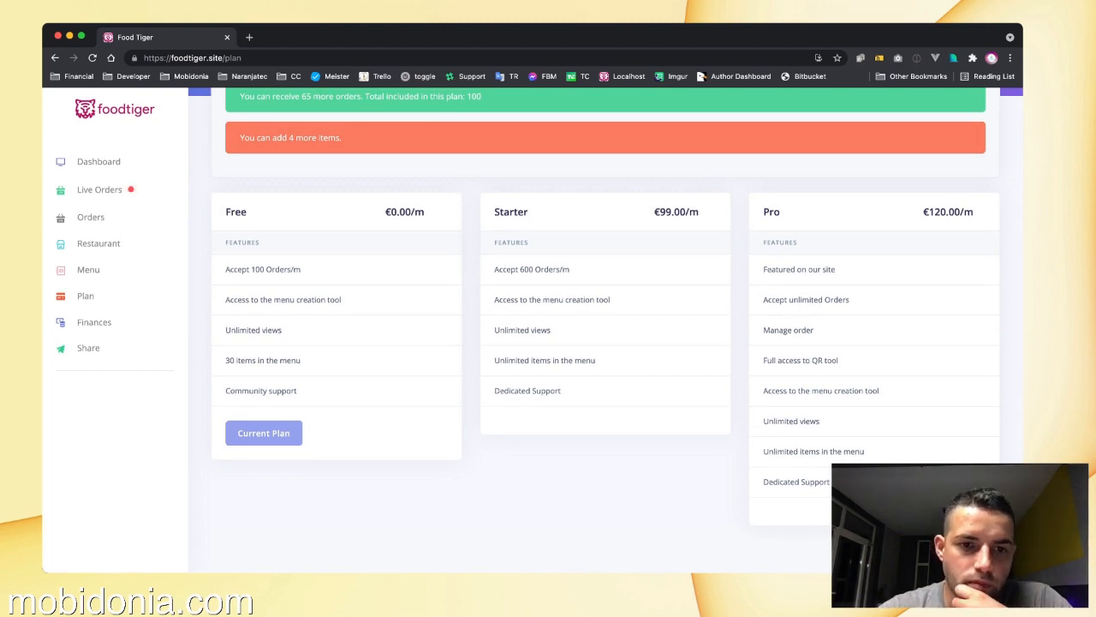
pyautogui.scroll(3)
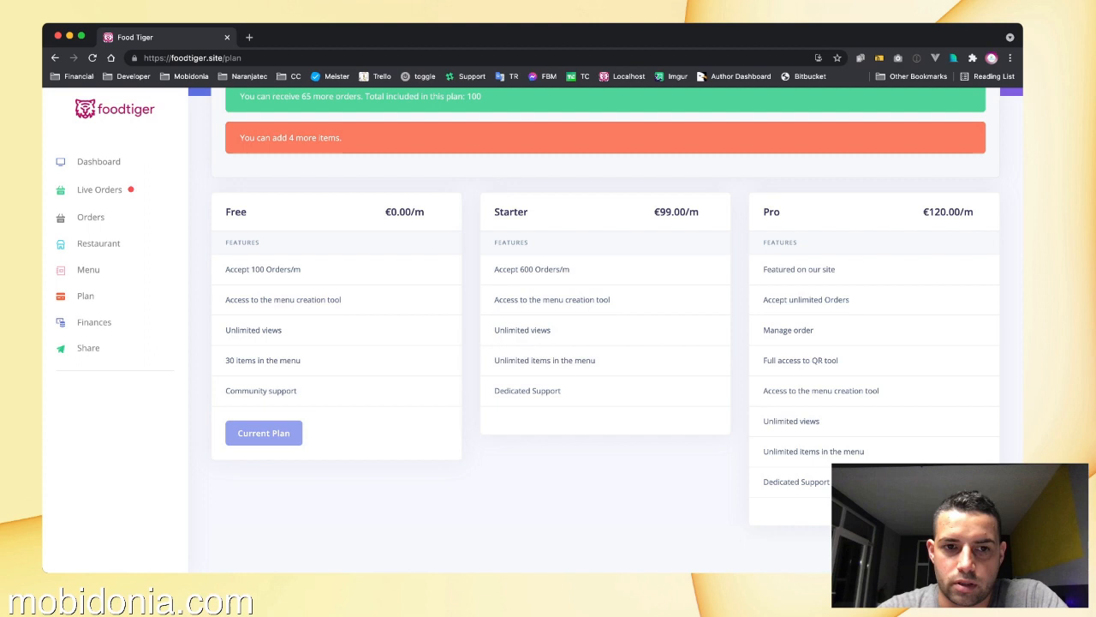
pyautogui.scroll(3)
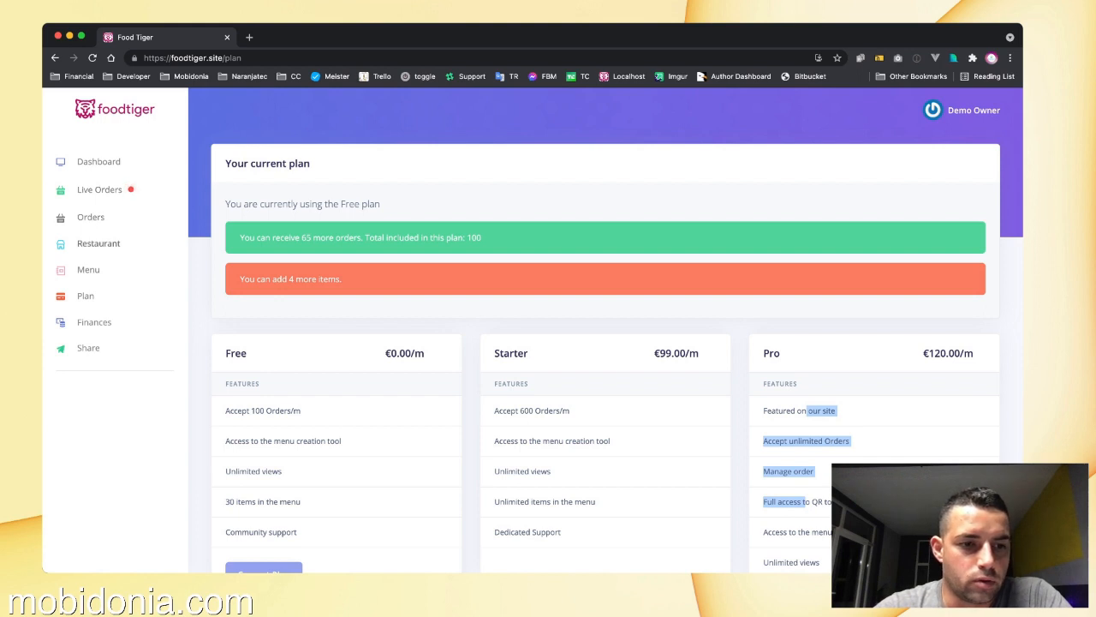
pyautogui.click(98, 244)
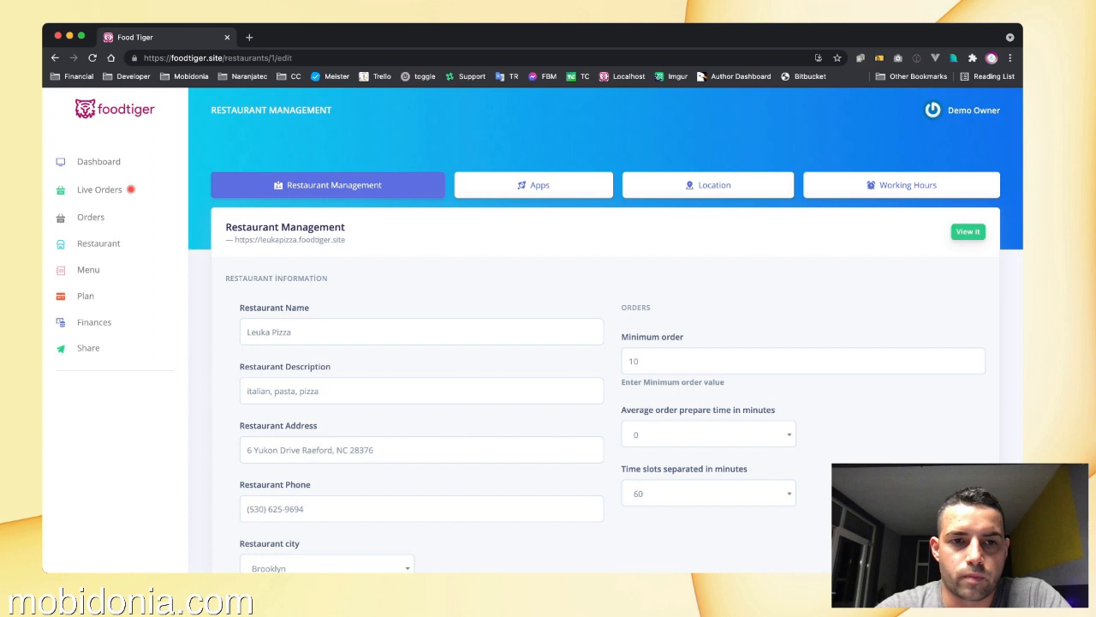
# Open Leuka Pizza's public page in a new tab, then view its salads menu.
pyautogui.click(967, 231)
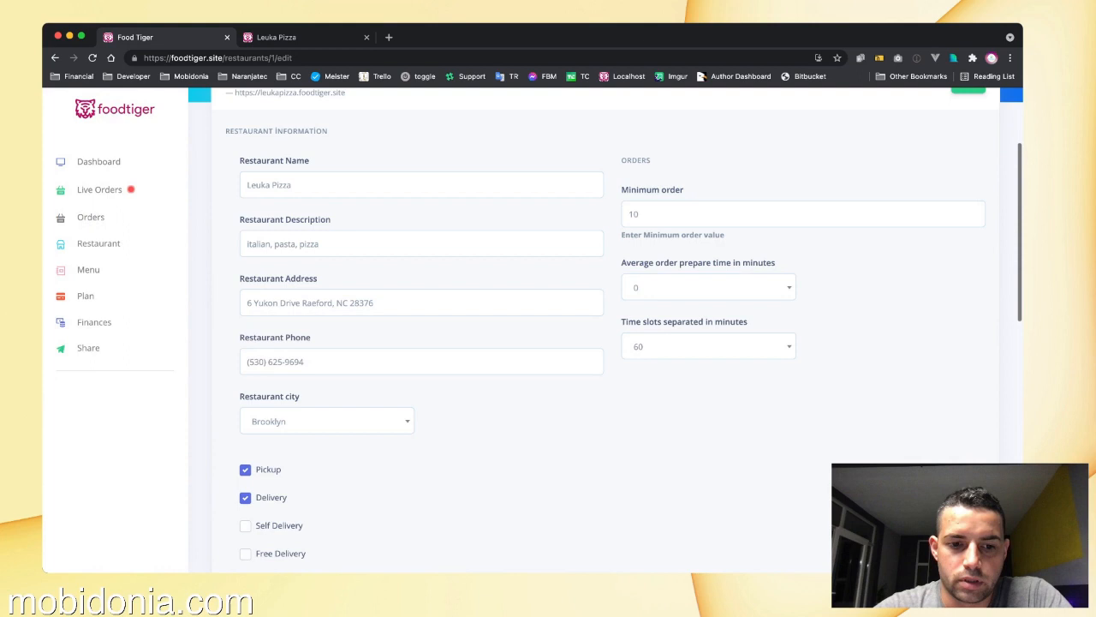
pyautogui.scroll(-3)
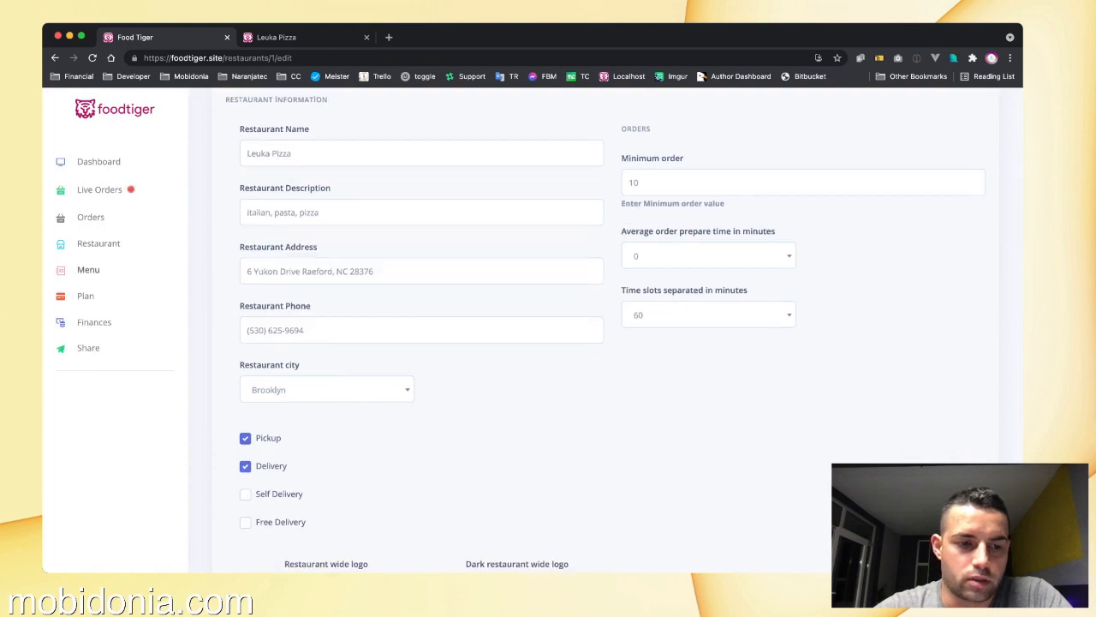
pyautogui.click(88, 269)
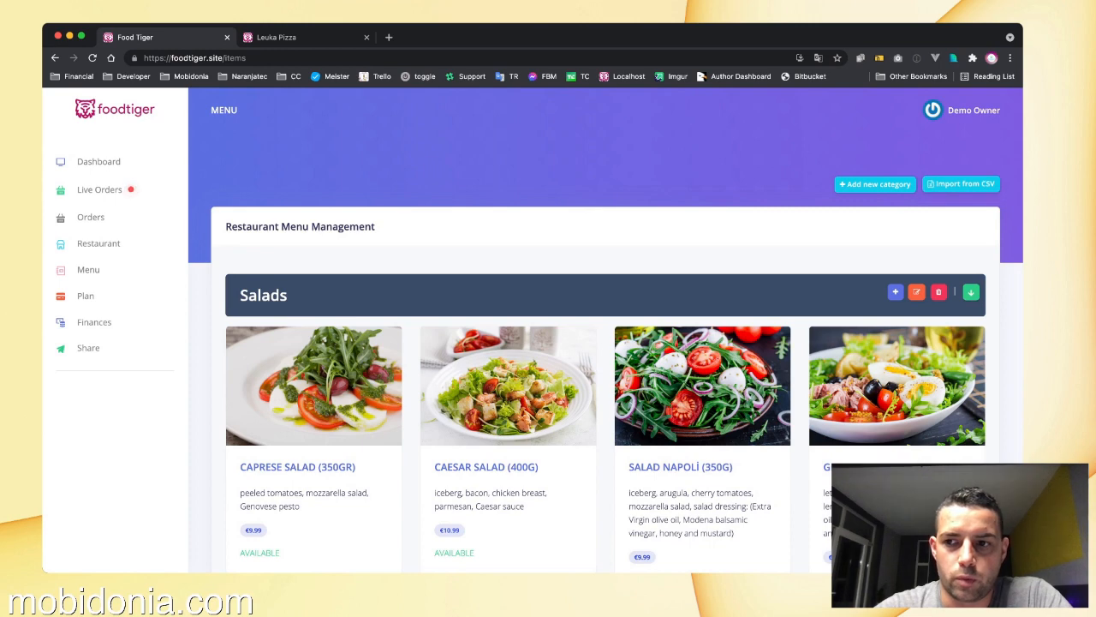
pyautogui.click(961, 183)
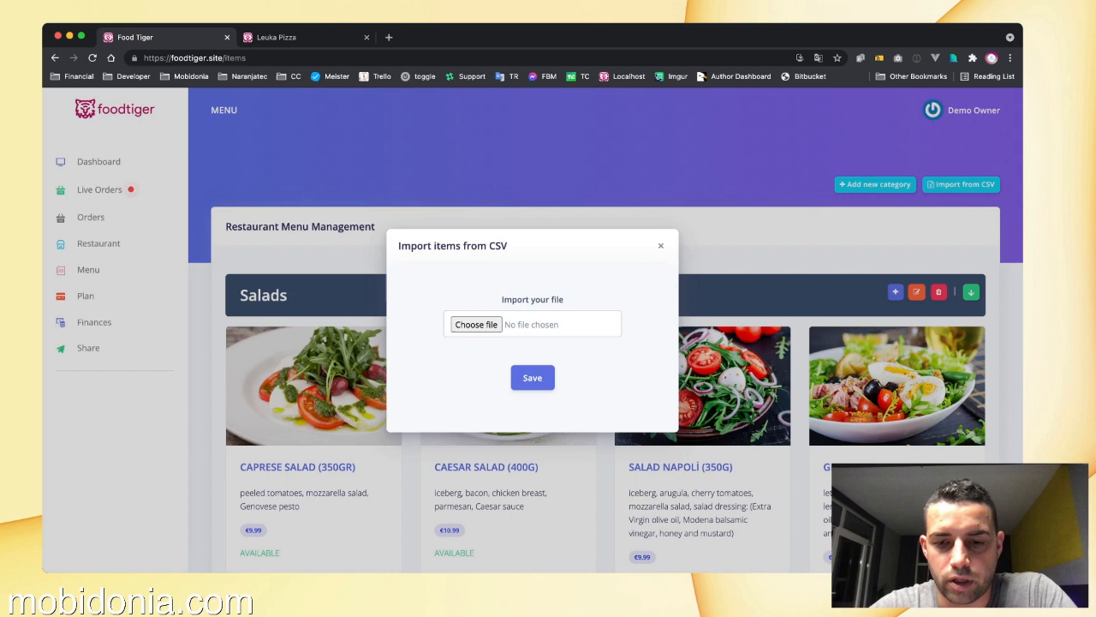
pyautogui.click(660, 246)
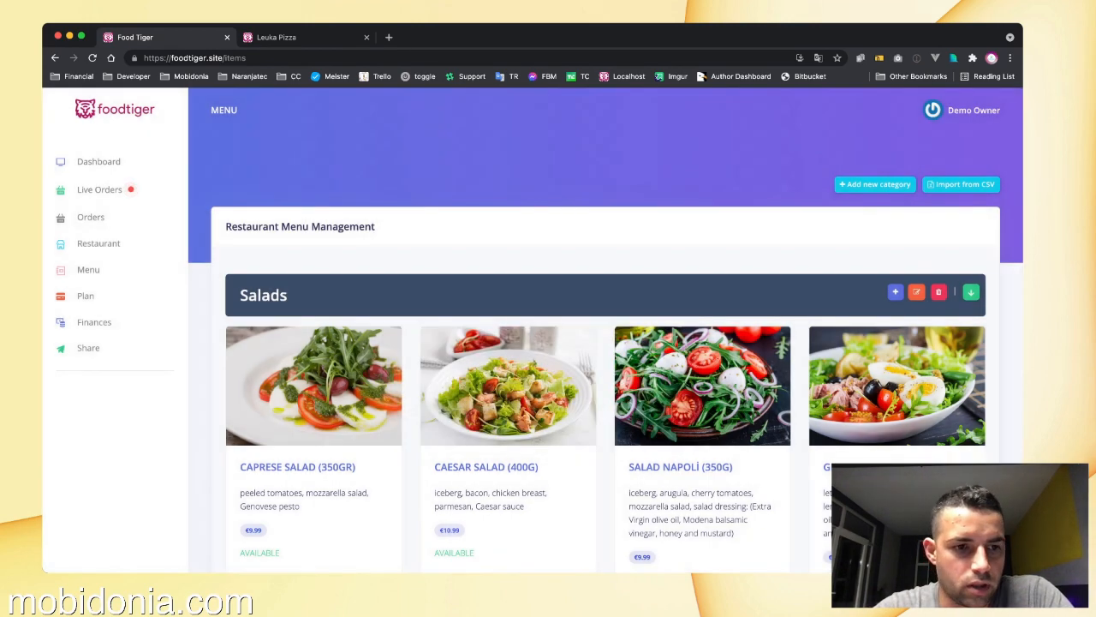